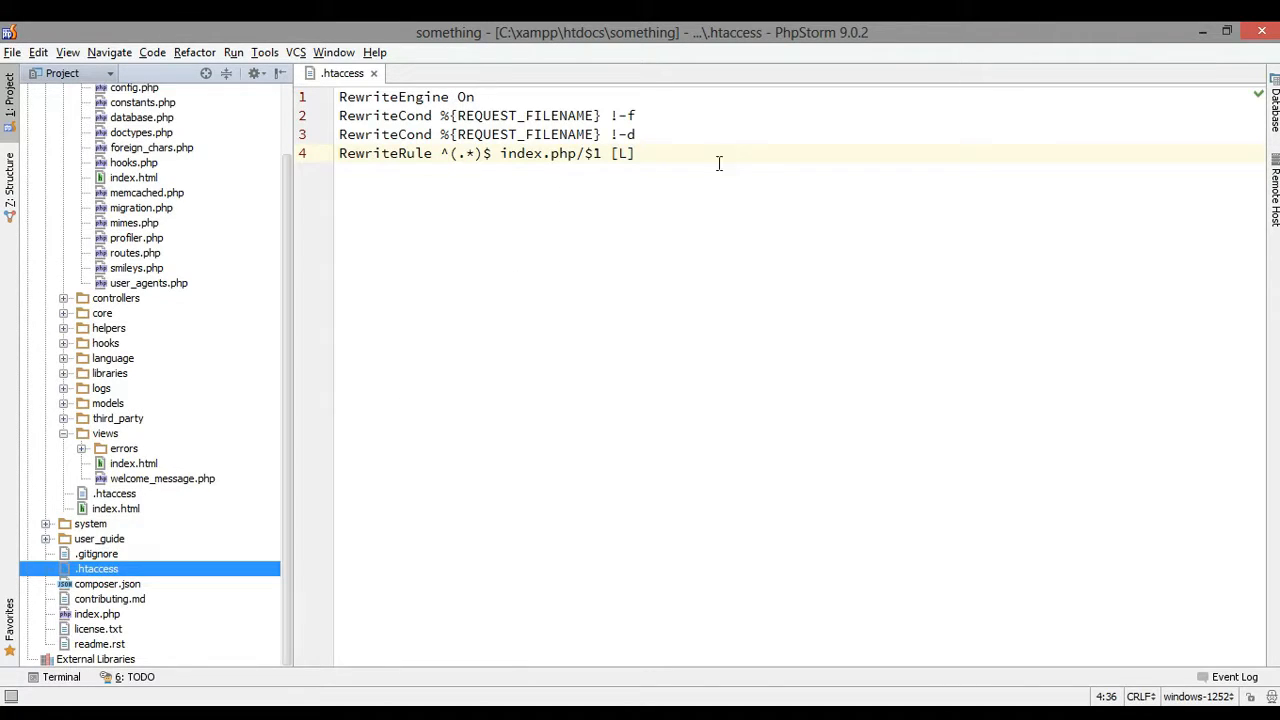
Step: Open the application's config.php and locate the empty base_url setting
{"action": "triple_click", "coordinate": [484, 152]}
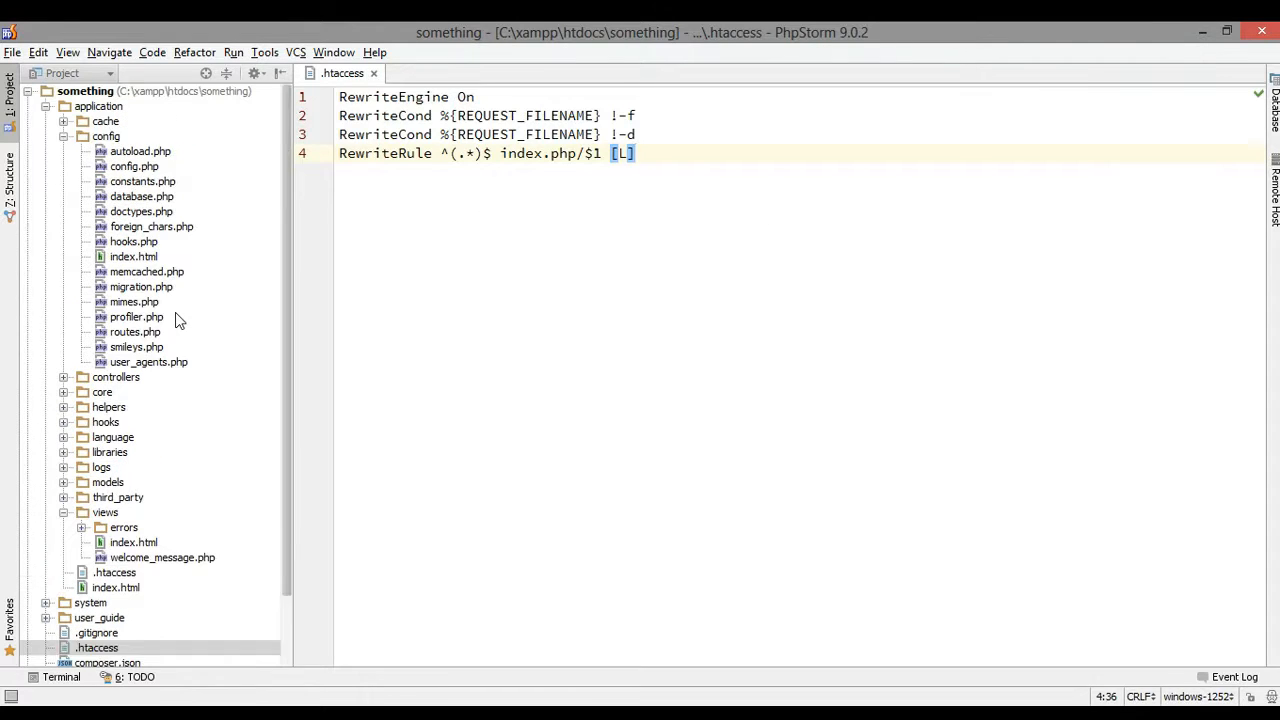
{"action": "double_click", "coordinate": [134, 166]}
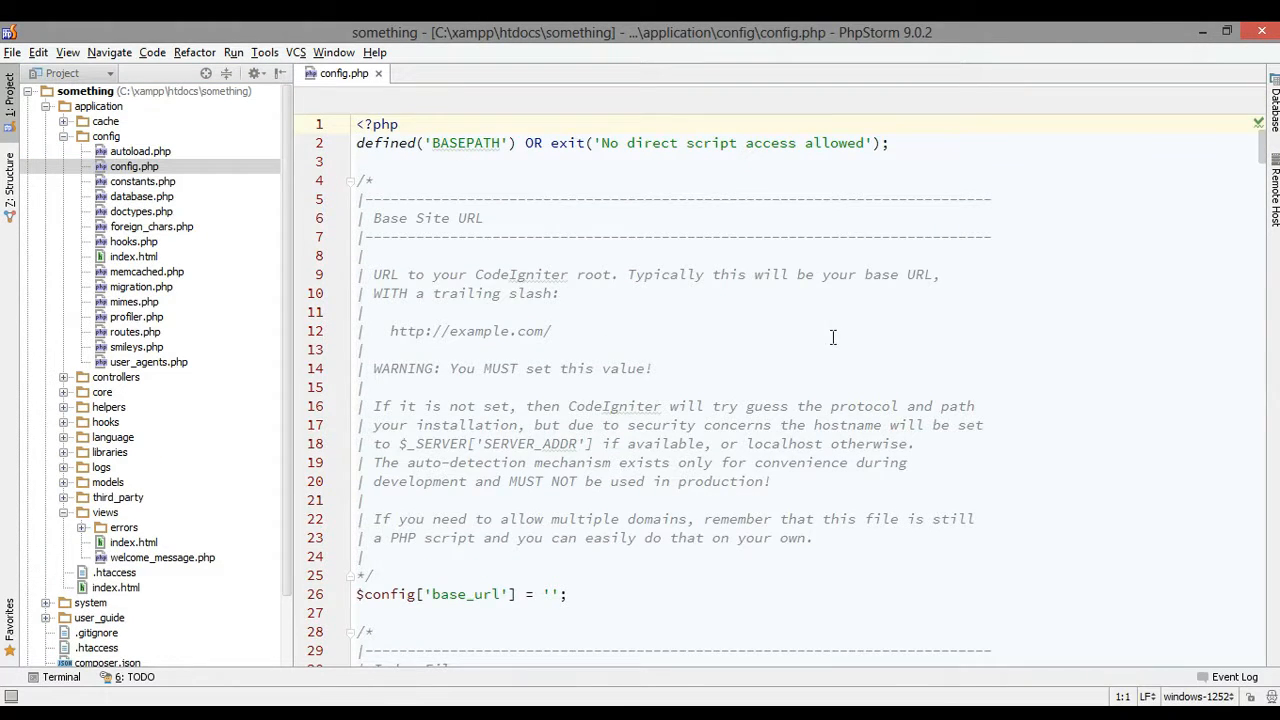
{"action": "scroll", "scroll_direction": "down", "scroll_amount": 3}
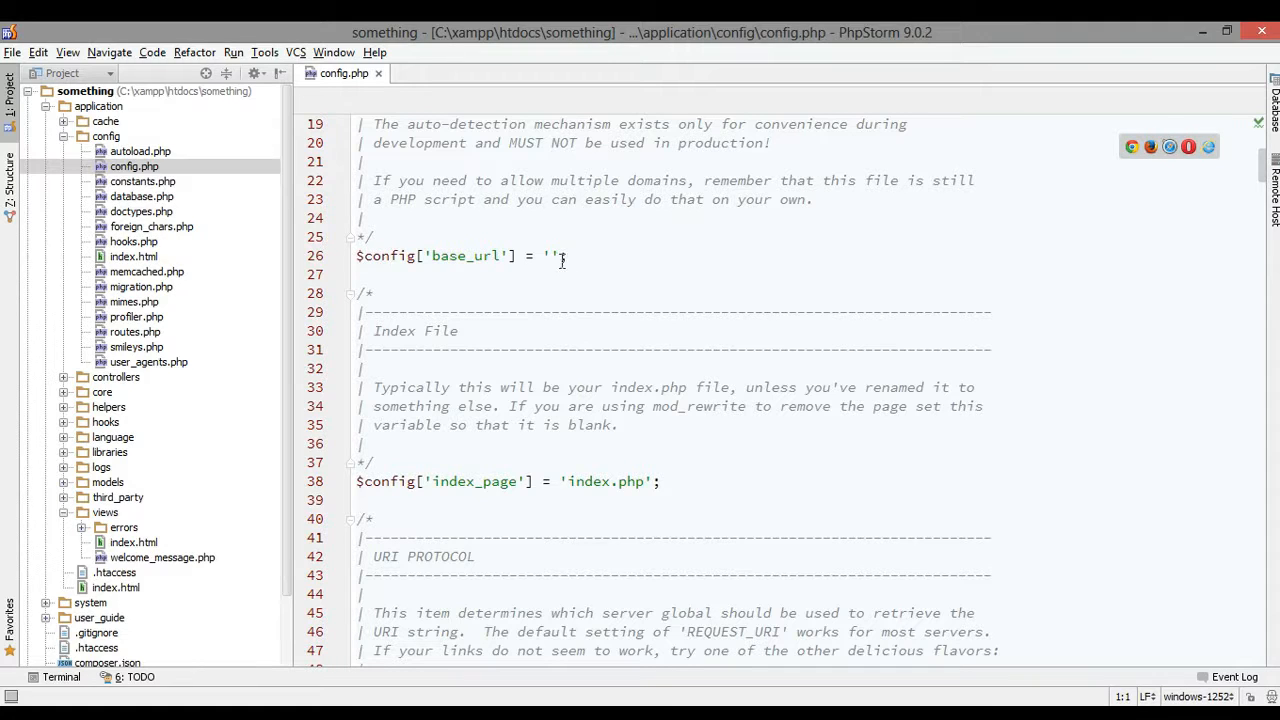
{"action": "double_click", "coordinate": [464, 256]}
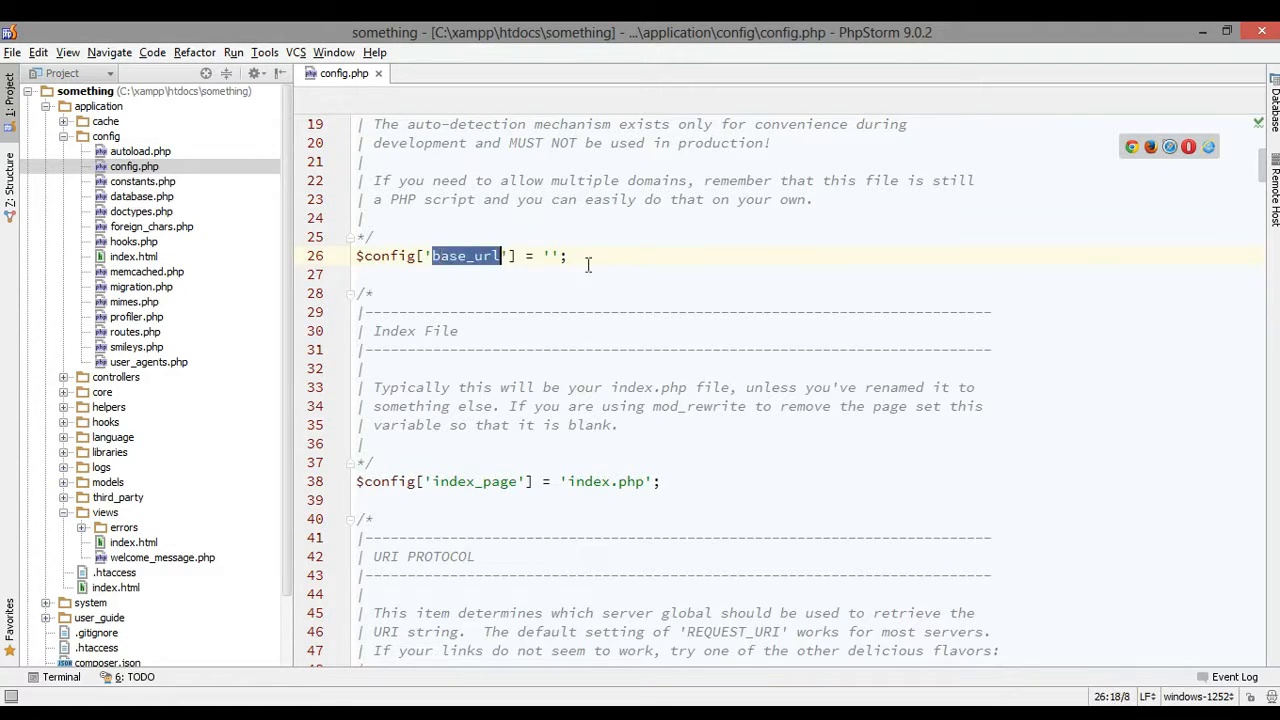
{"action": "left_click", "coordinate": [550, 256]}
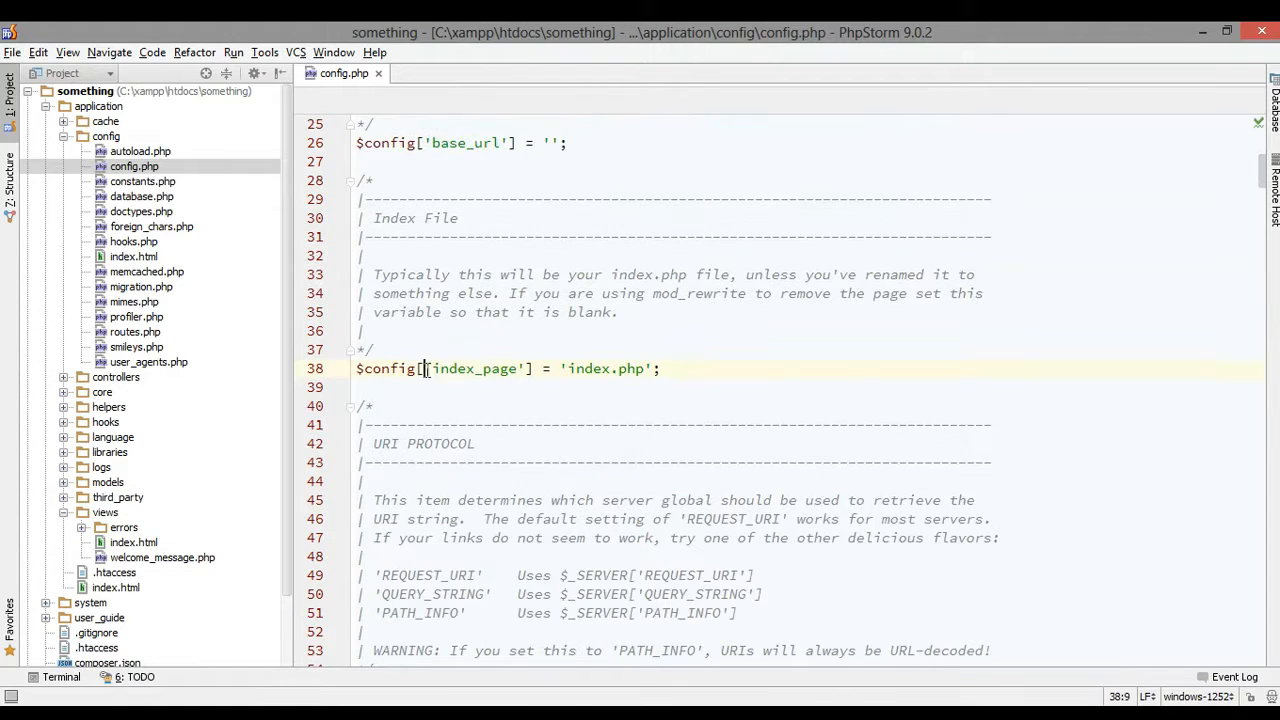
Step: Clear the index_page setting so it no longer holds 'index.php'
{"action": "double_click", "coordinate": [452, 368]}
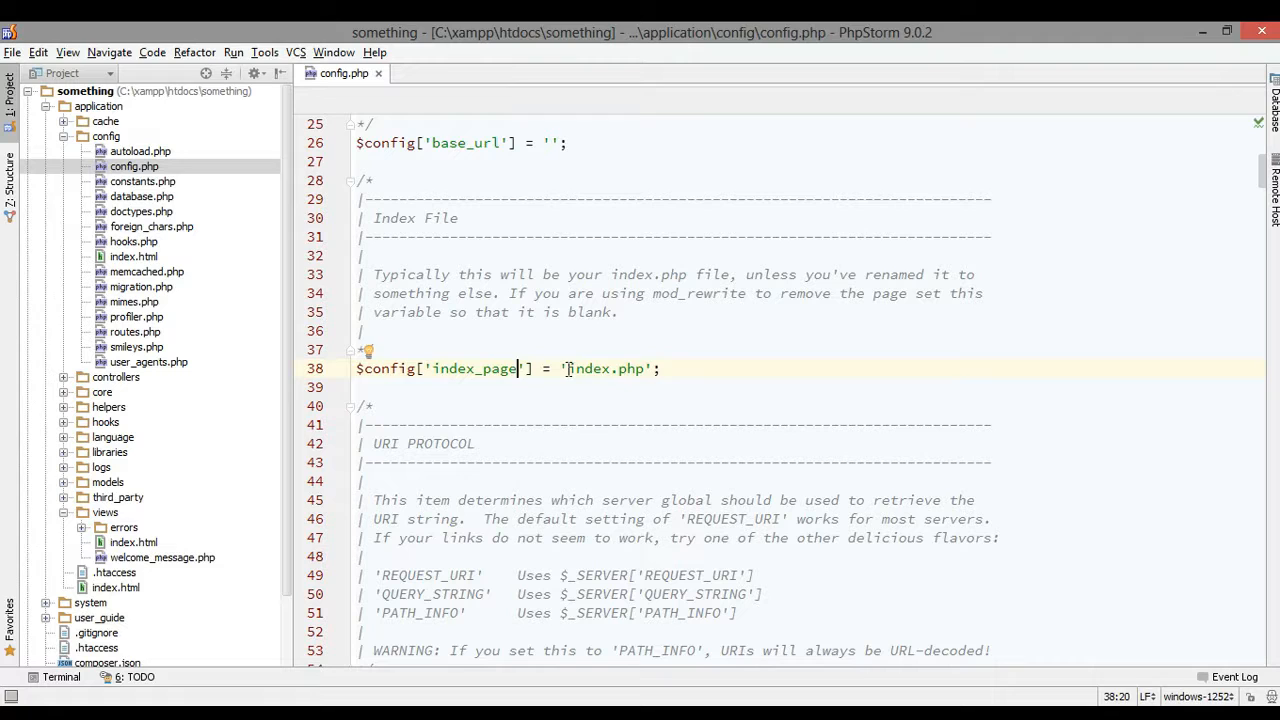
{"action": "double_click", "coordinate": [604, 368]}
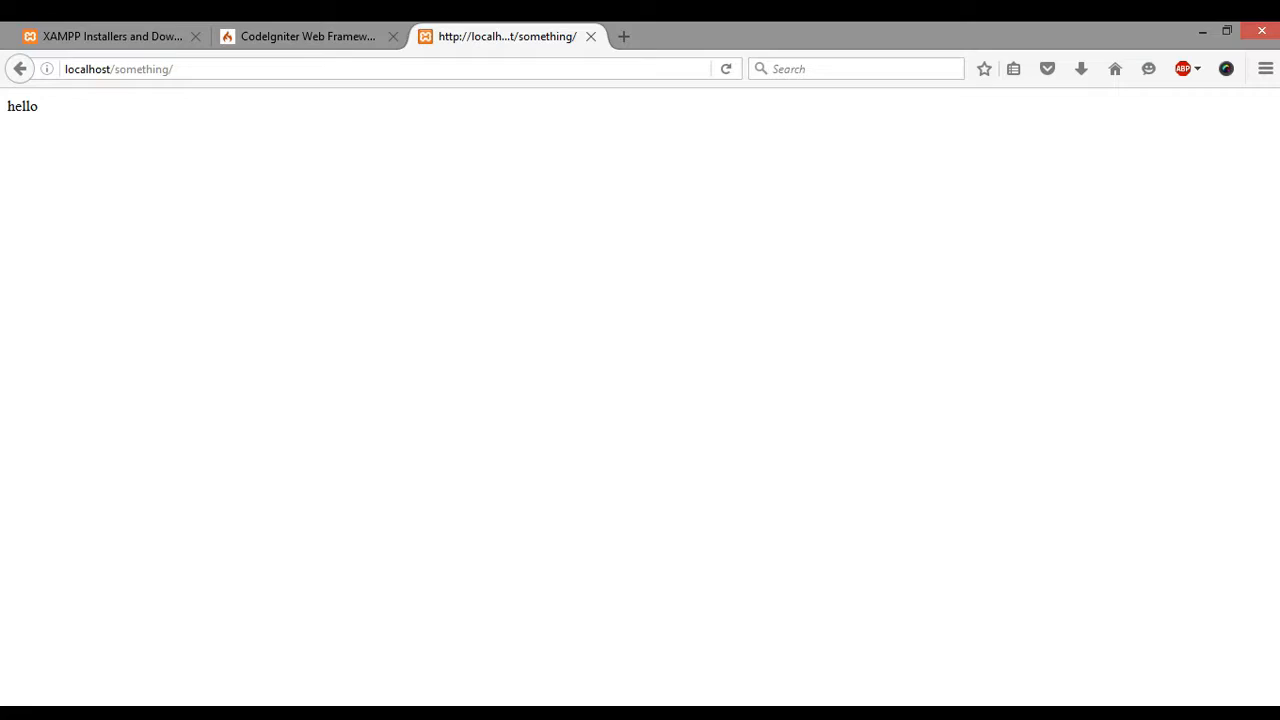
{"action": "mouse_move", "coordinate": [400, 50]}
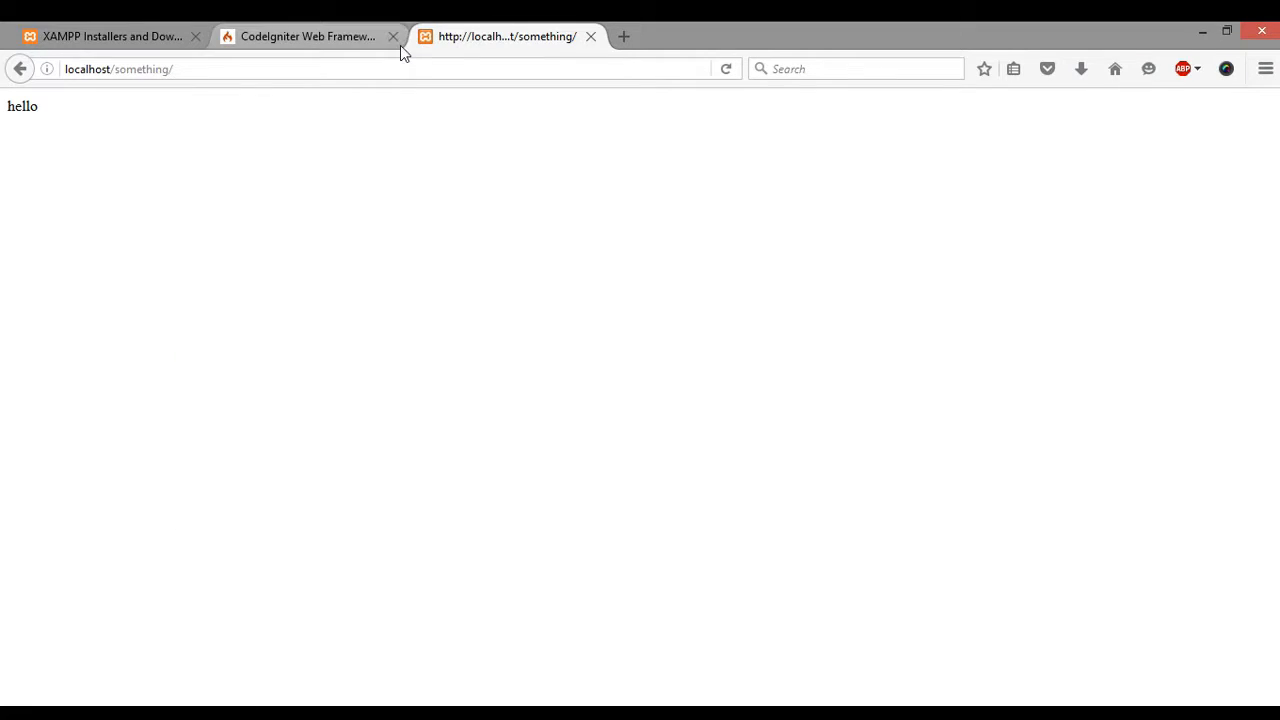
Step: Copy the localhost/something/ address from the Firefox address bar
{"action": "right_click", "coordinate": [120, 68]}
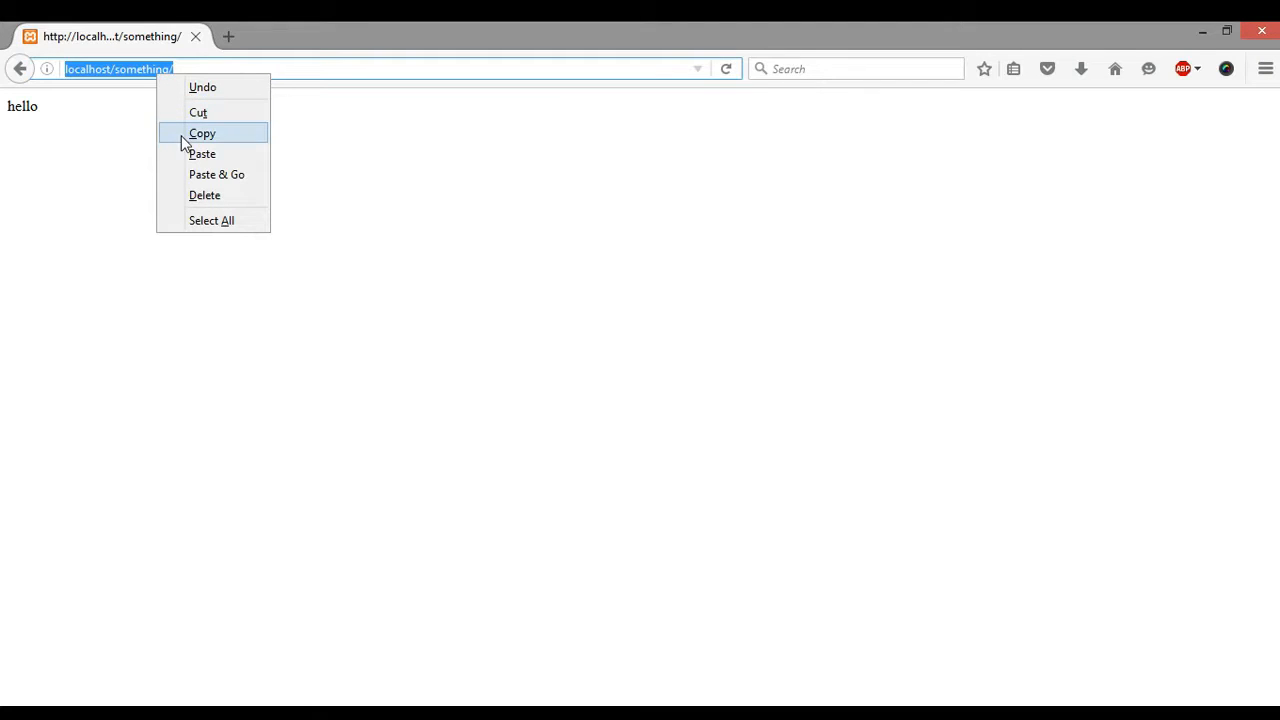
{"action": "left_click", "coordinate": [202, 132]}
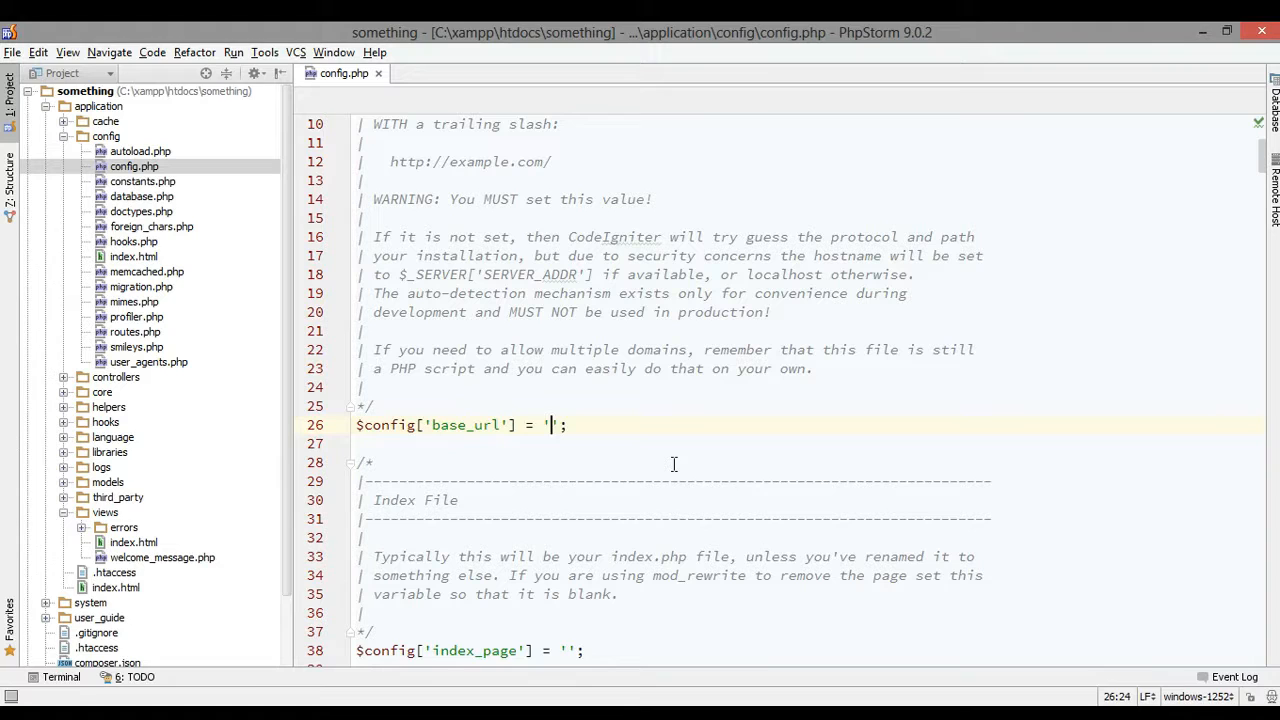
{"action": "type", "text": "http://localhost/something/"}
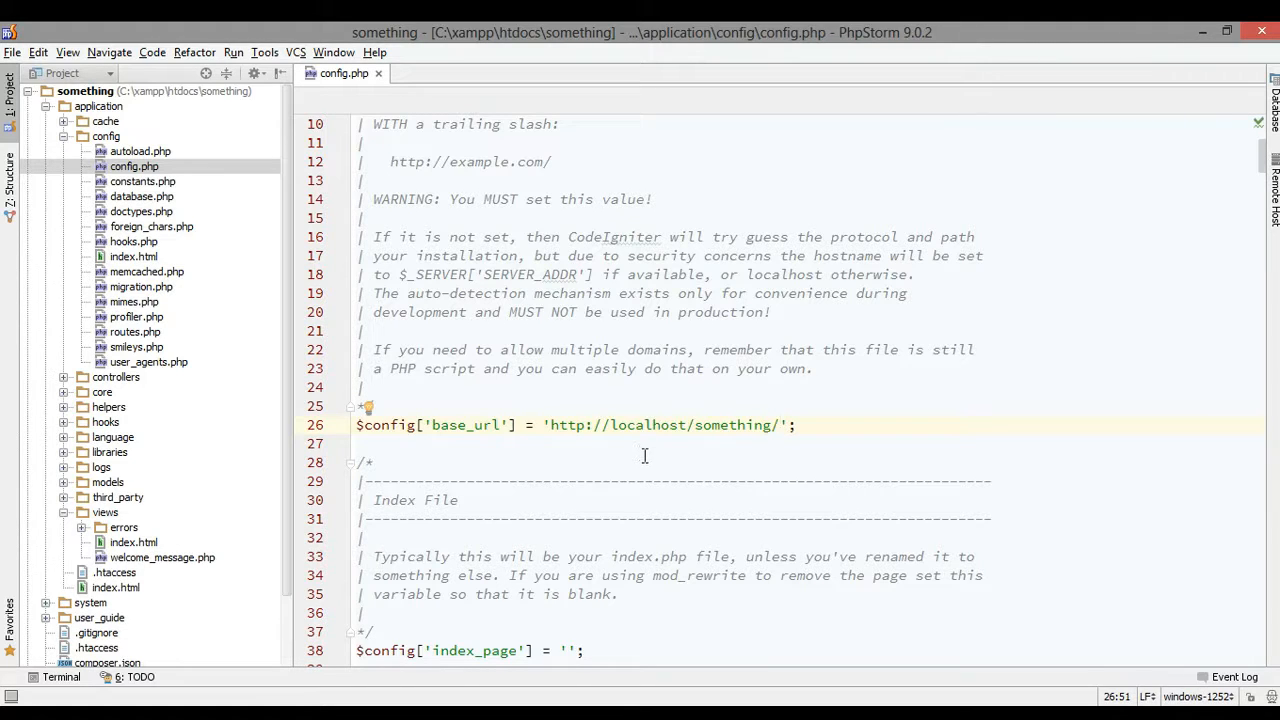
{"action": "left_click", "coordinate": [378, 72]}
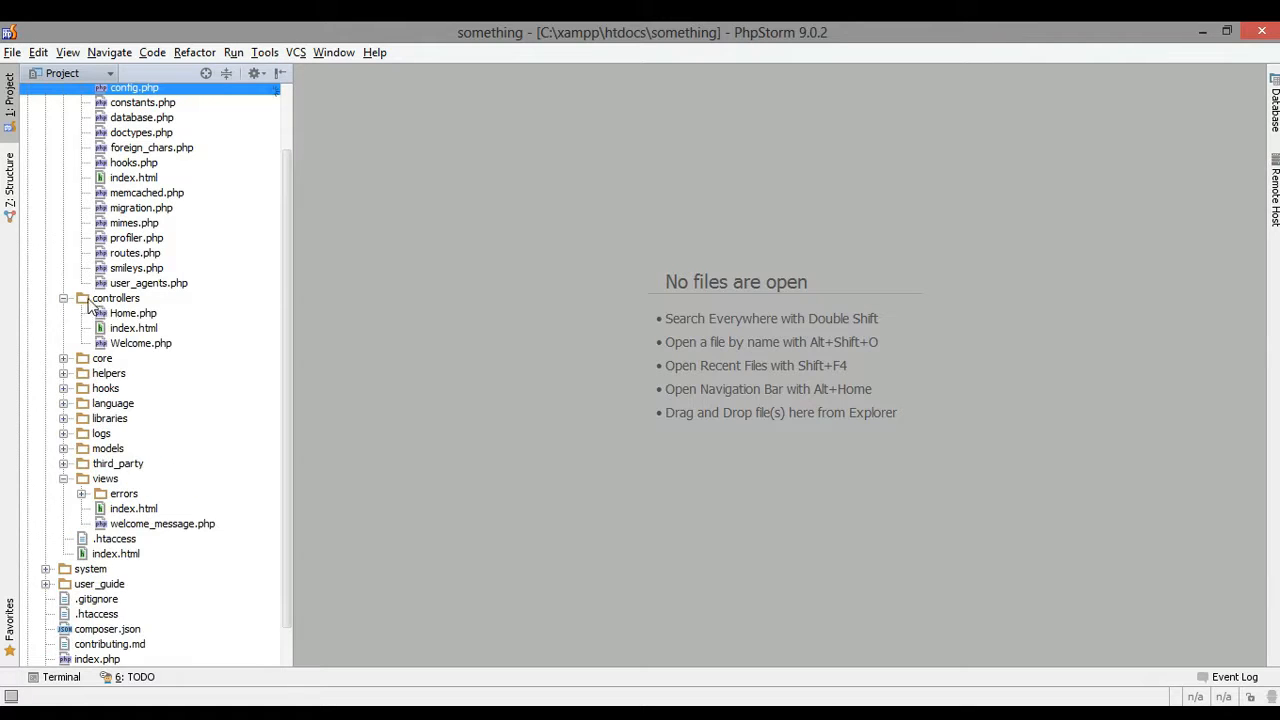
Step: Add a second() method to Home.php echoing 'this is the second page'
{"action": "double_click", "coordinate": [132, 312]}
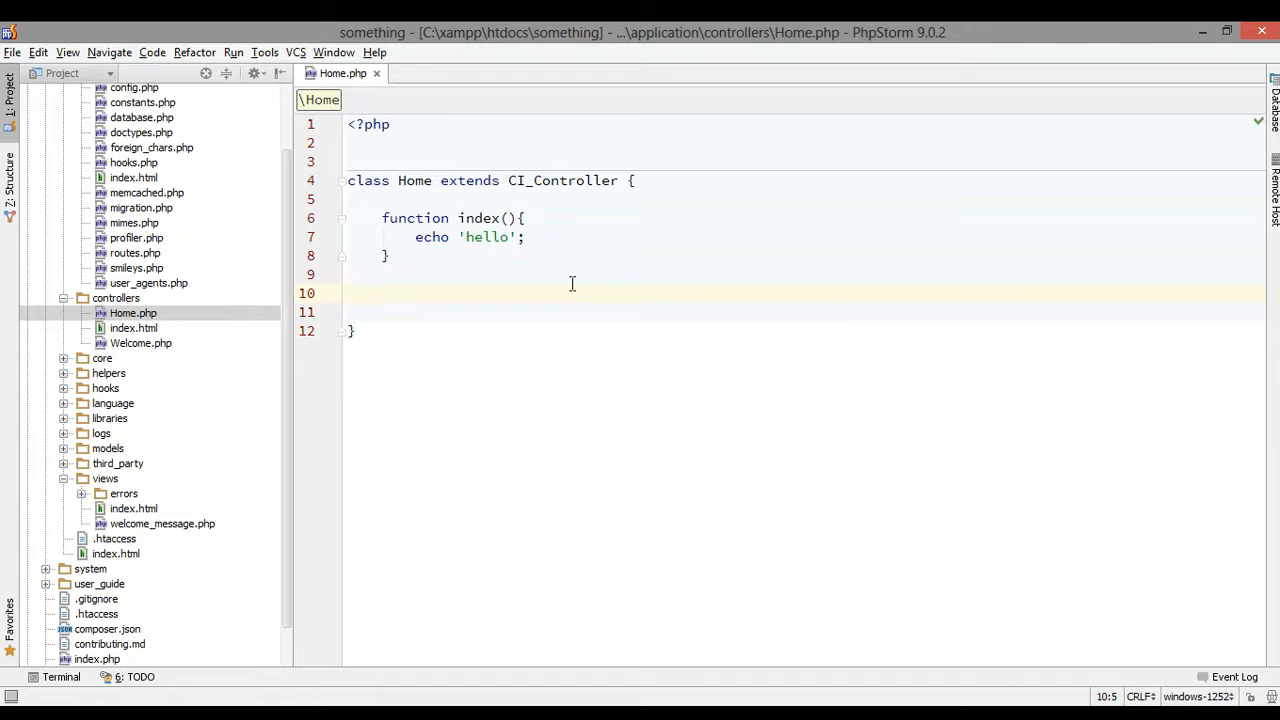
{"action": "type", "text": "function second(){"}
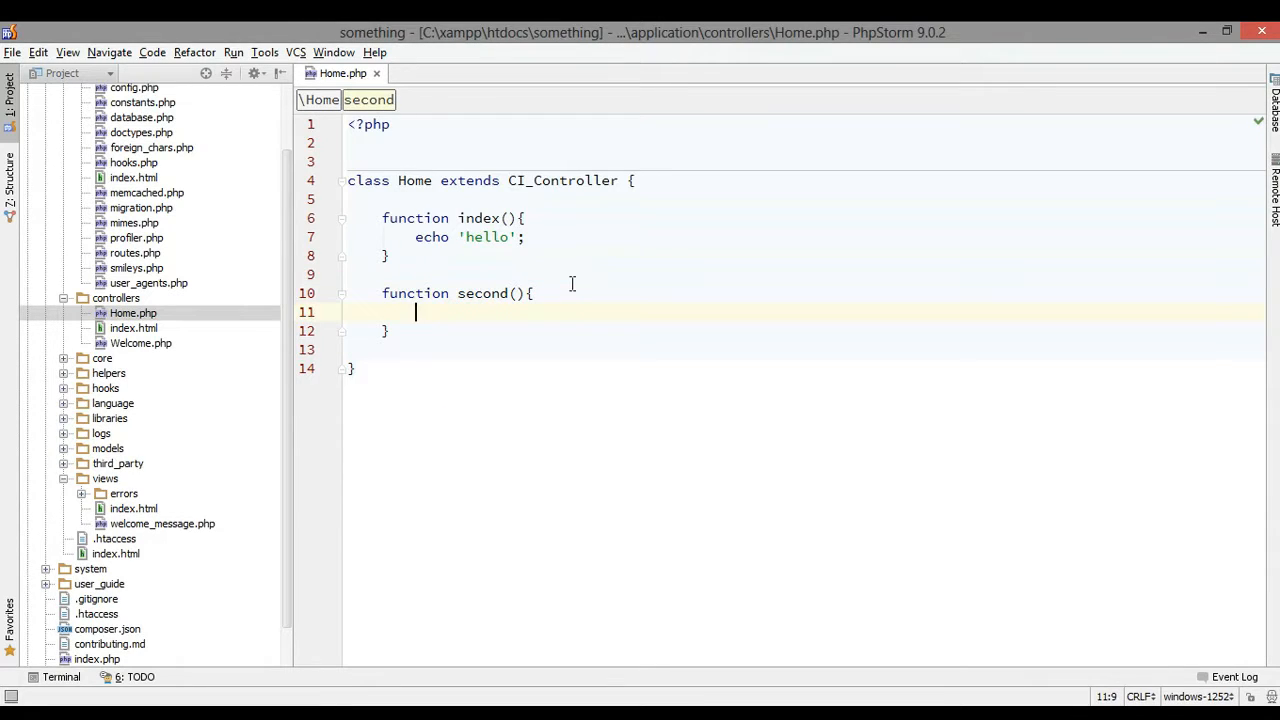
{"action": "type", "text": "echo '"}
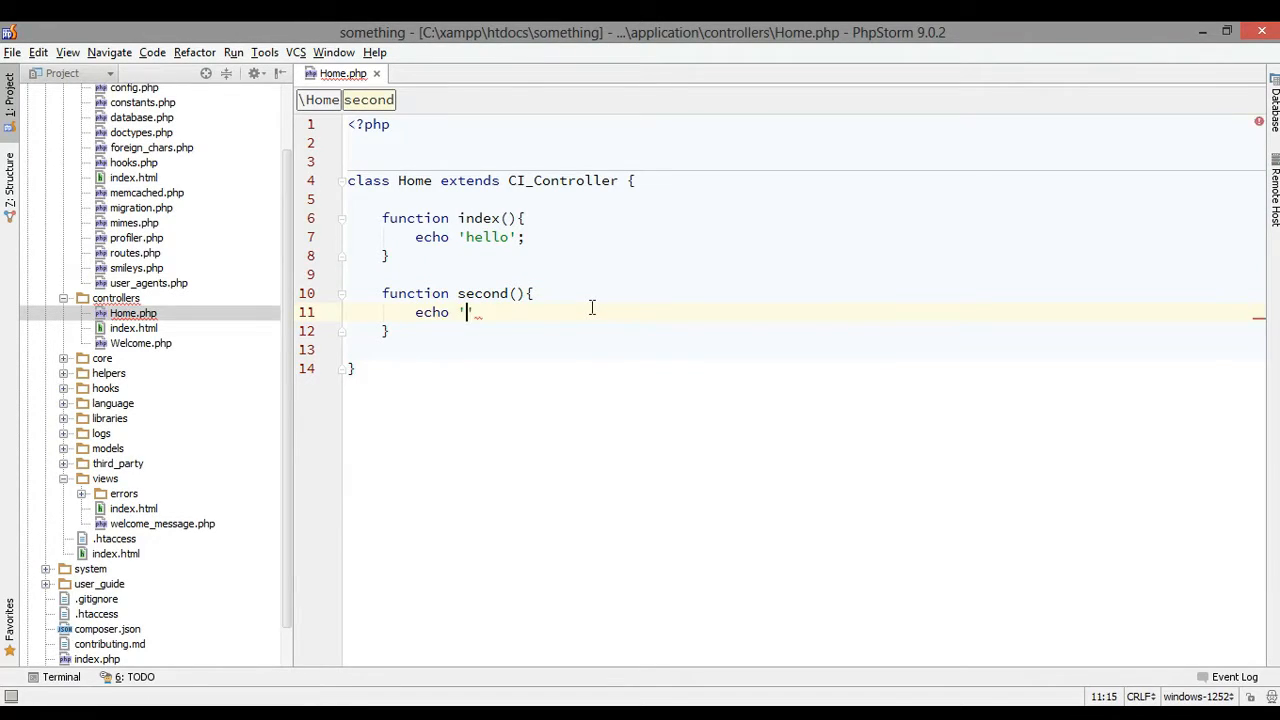
{"action": "type", "text": "this is the secon"}
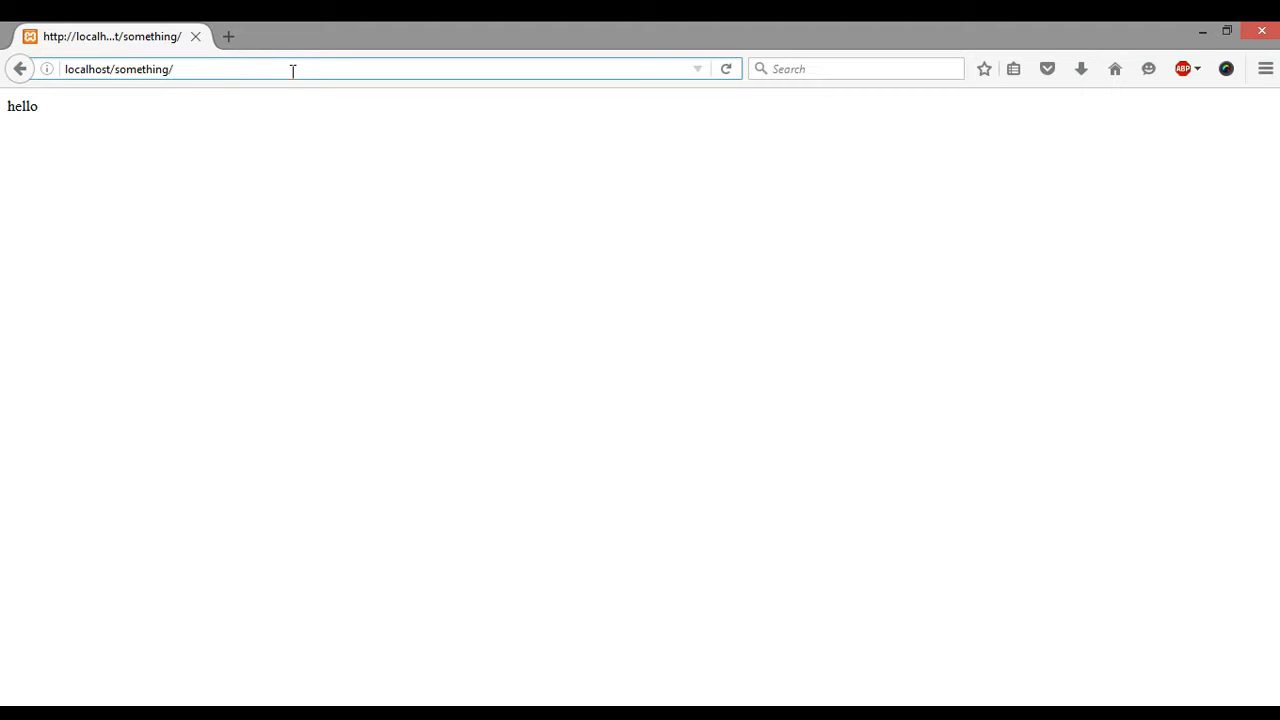
Step: Navigate to localhost/something/home/second to show 'this is the second page'
{"action": "type", "text": "home"}
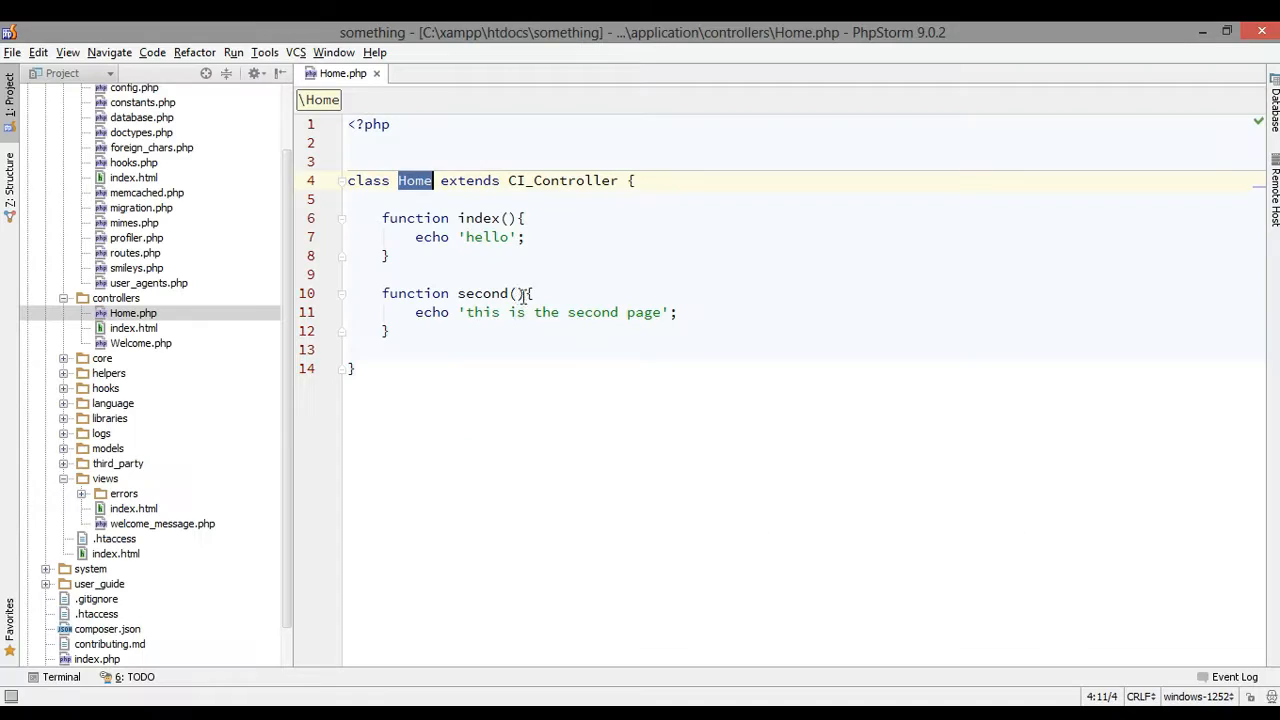
{"action": "double_click", "coordinate": [484, 292]}
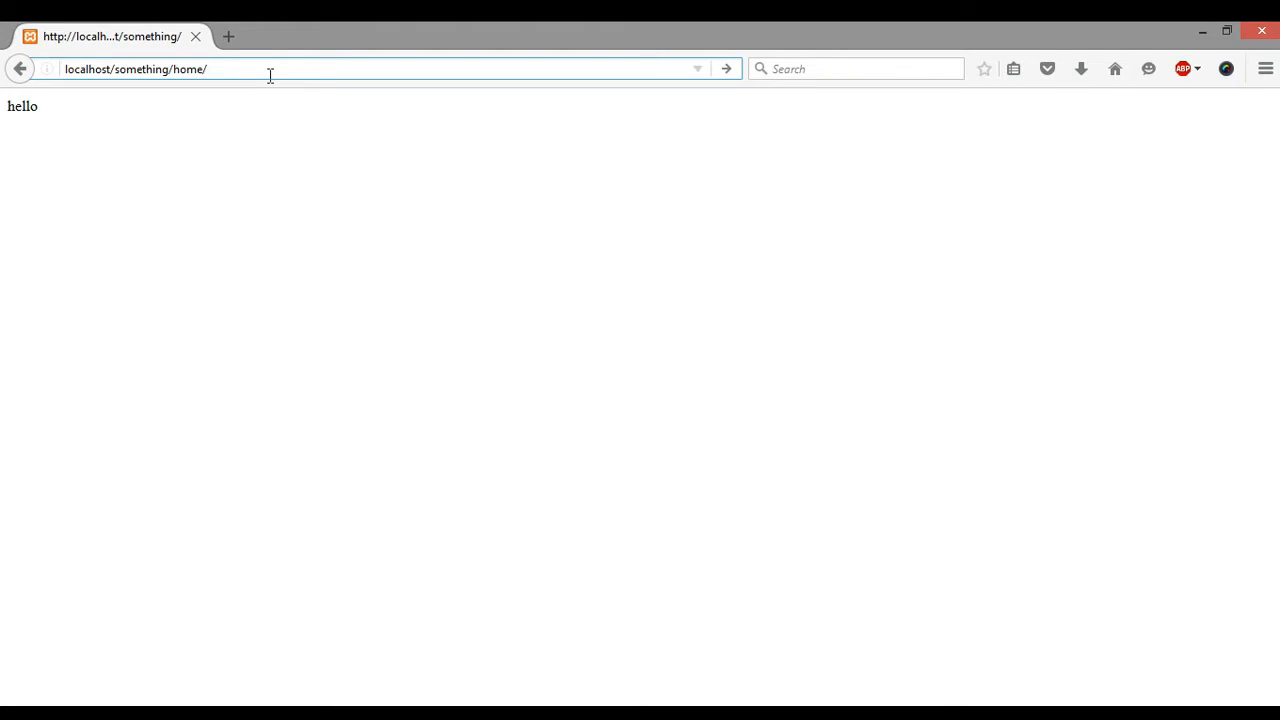
{"action": "type", "text": "second"}
{"action": "key", "text": "Return"}
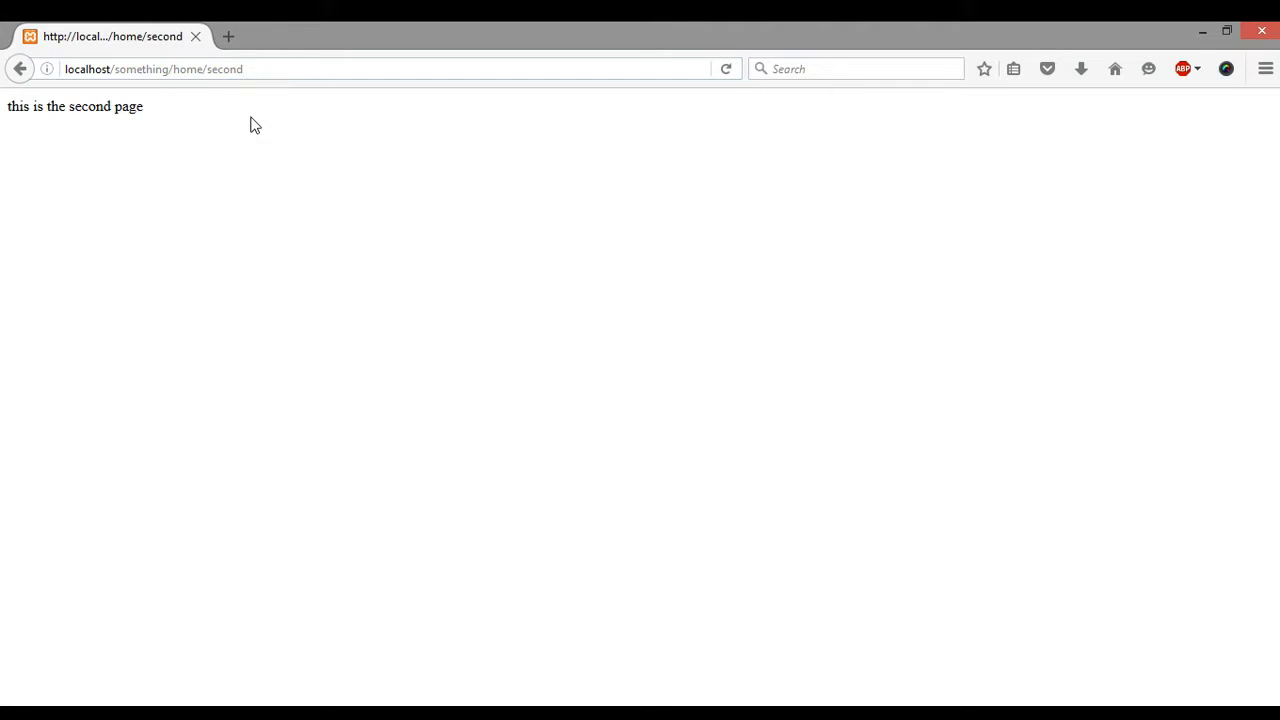
{"action": "mouse_move", "coordinate": [248, 100]}
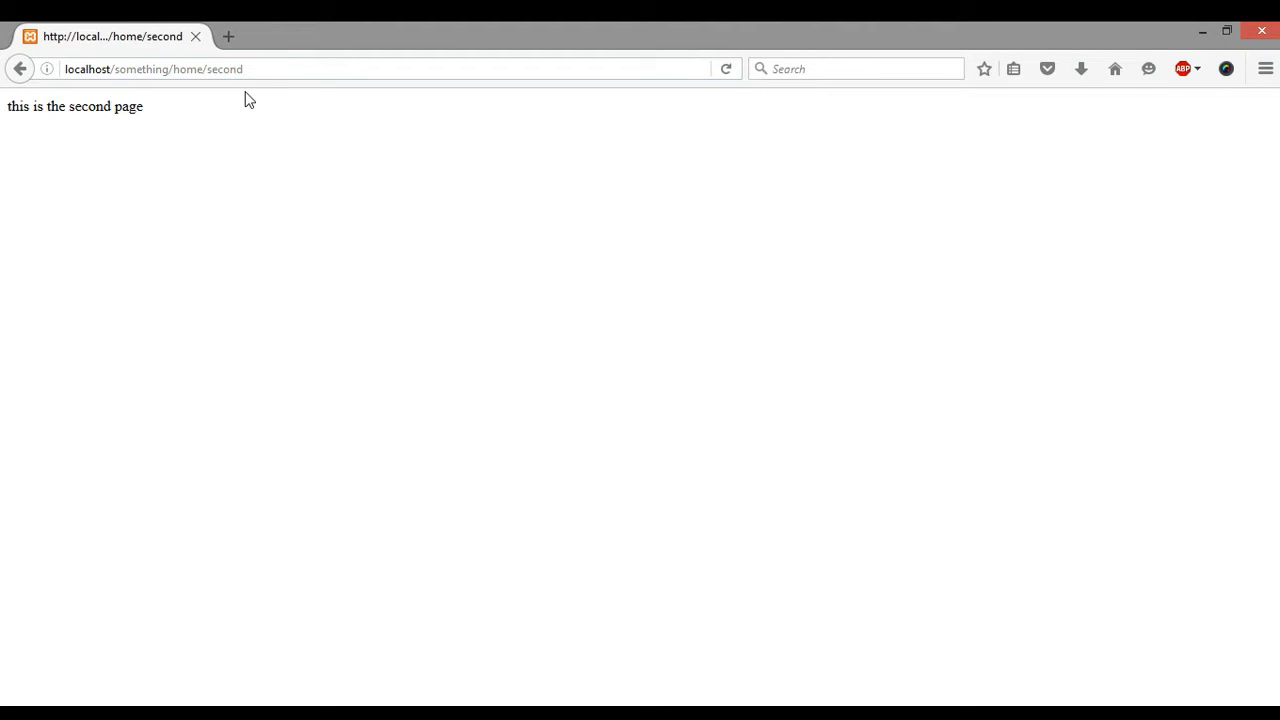